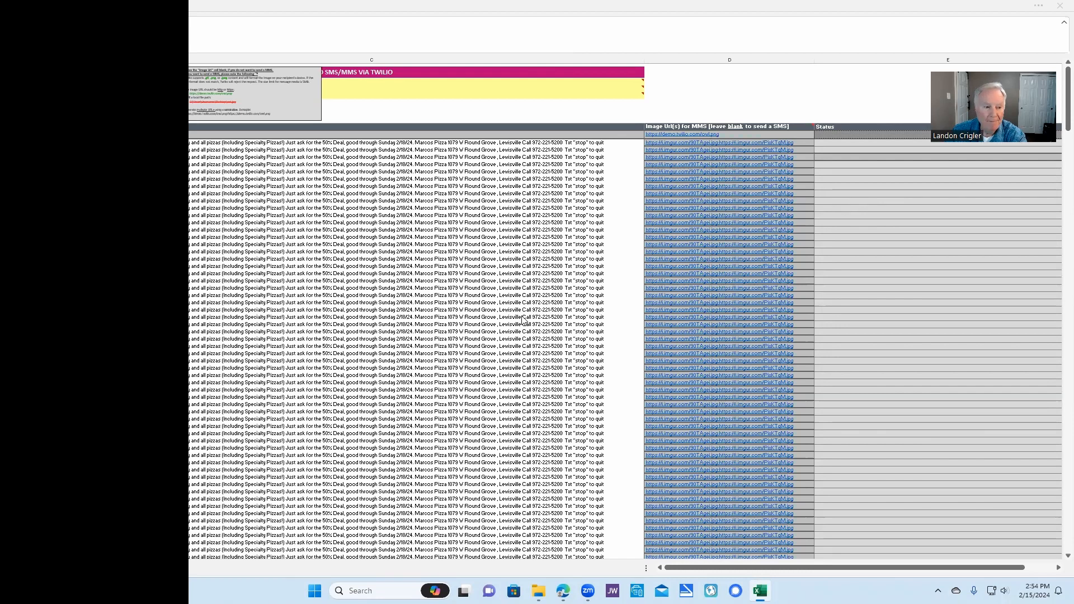
- Scroll down the customer list while the Twilio send writes delivery results into the Status column
scroll(down, 3)
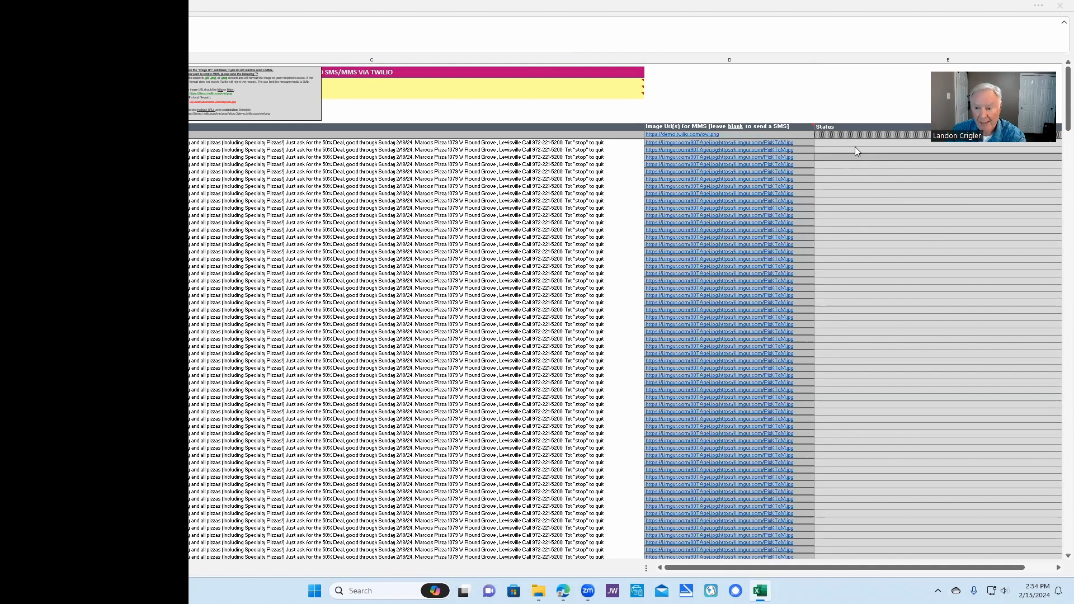
mouse_move(881, 145)
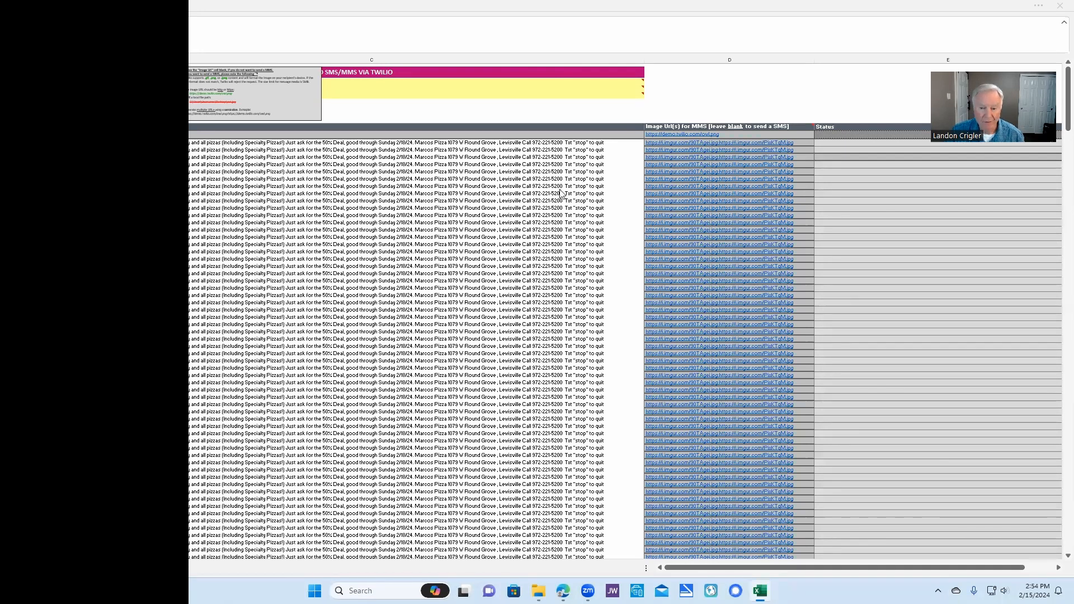
mouse_move(523, 209)
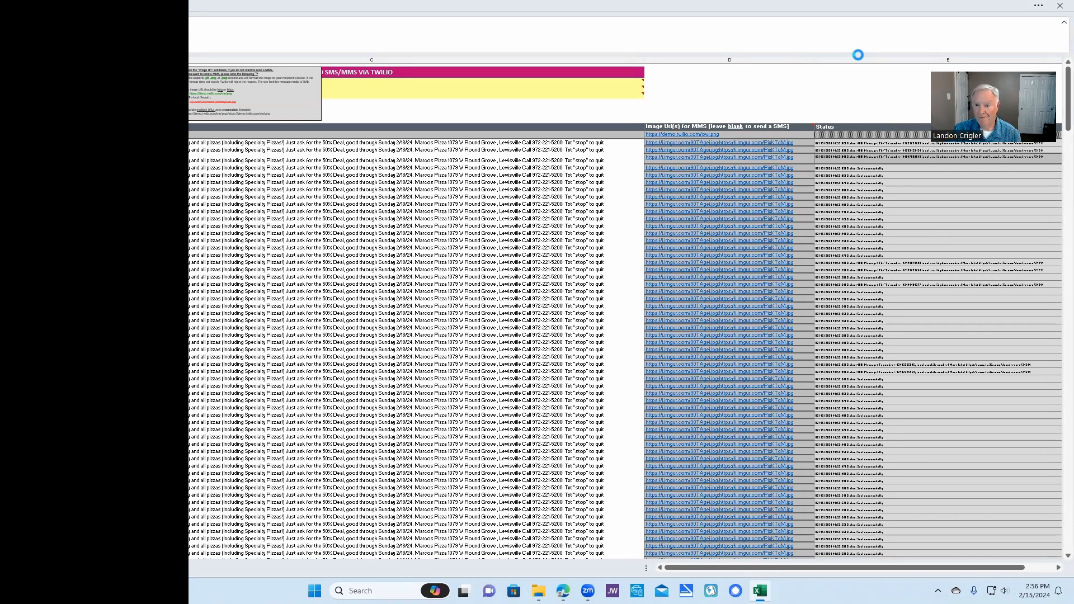
scroll(down, 3)
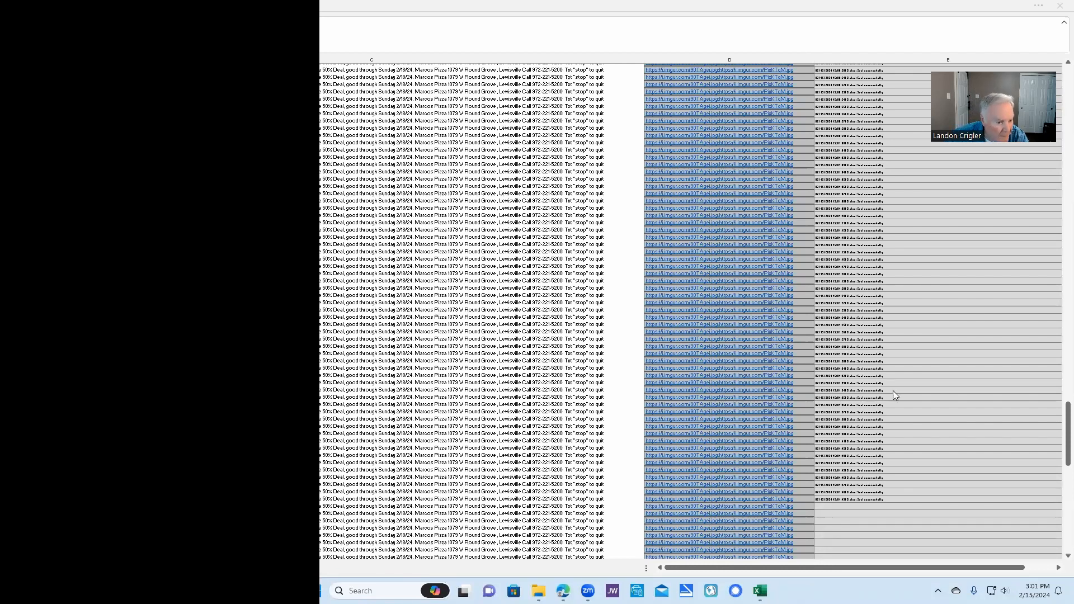
mouse_move(1001, 423)
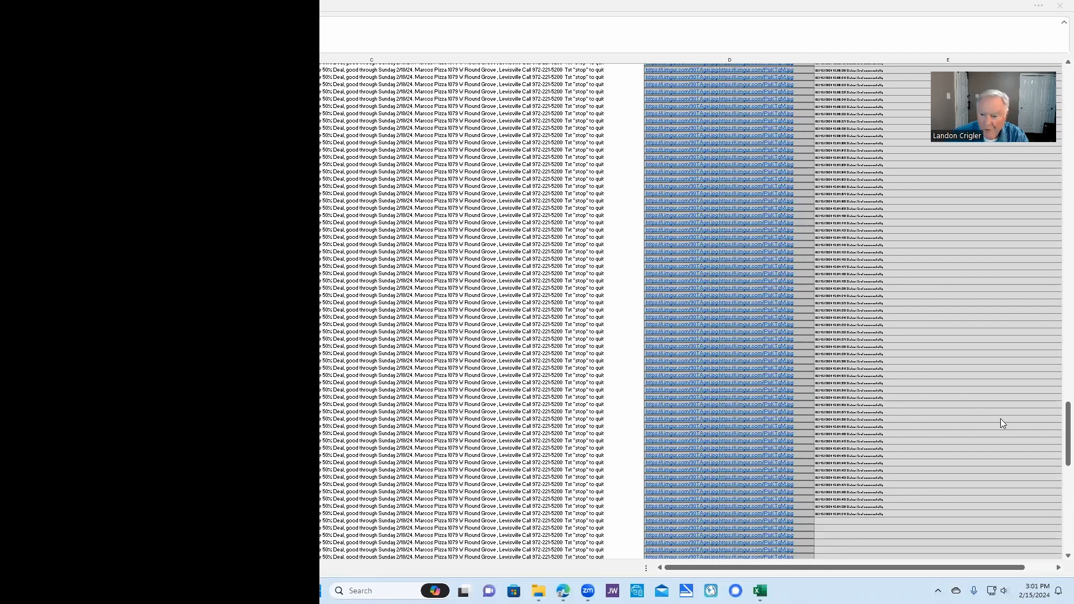
mouse_move(972, 437)
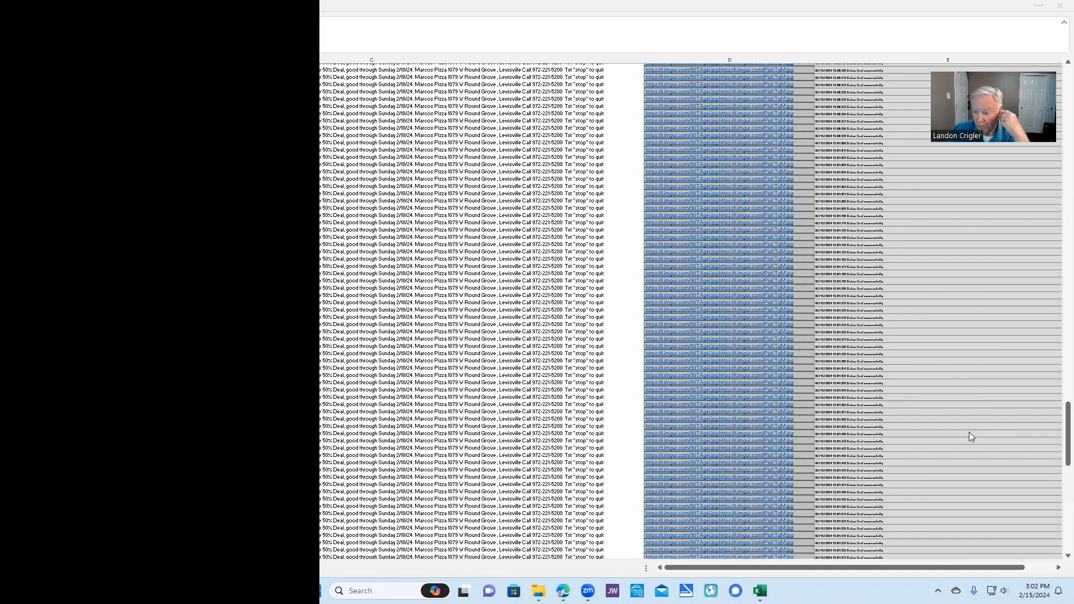
mouse_move(966, 437)
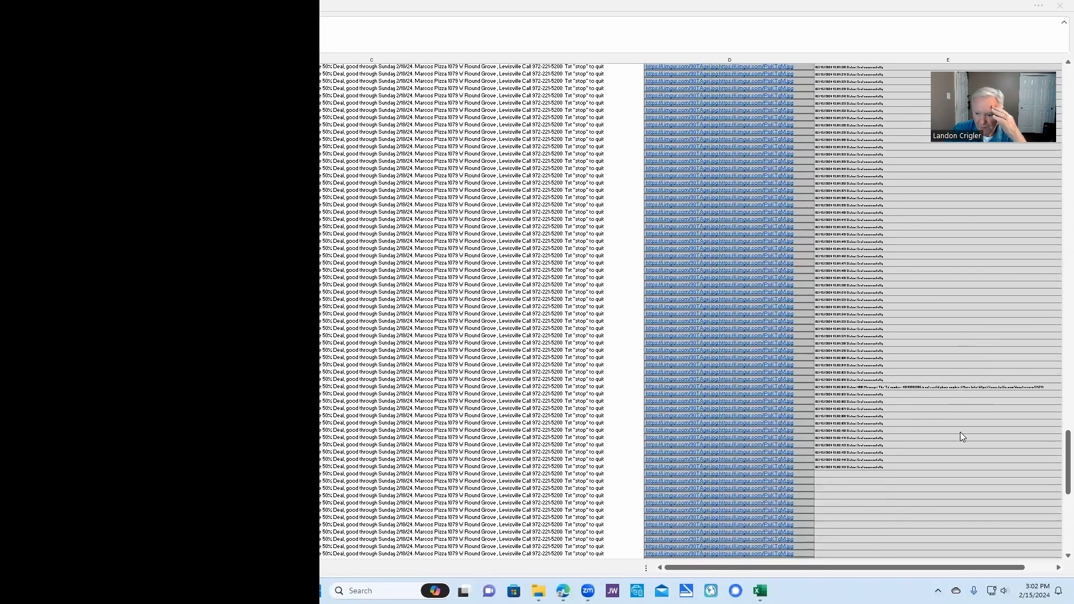
- Scroll down through the list as statuses fill in, watching rows that show longer error messages
scroll(down, 3)
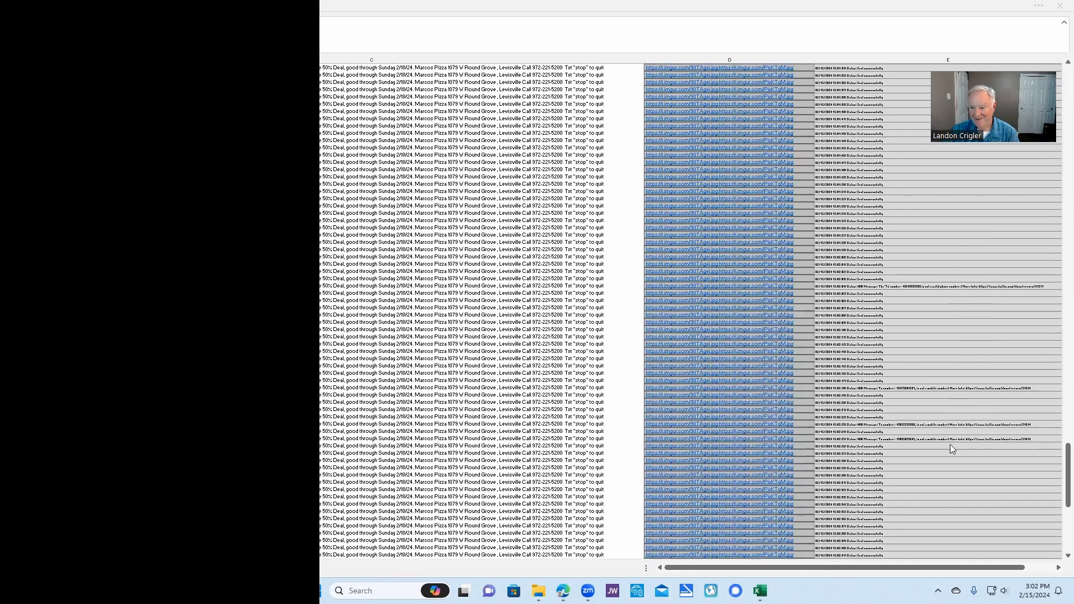
scroll(down, 3)
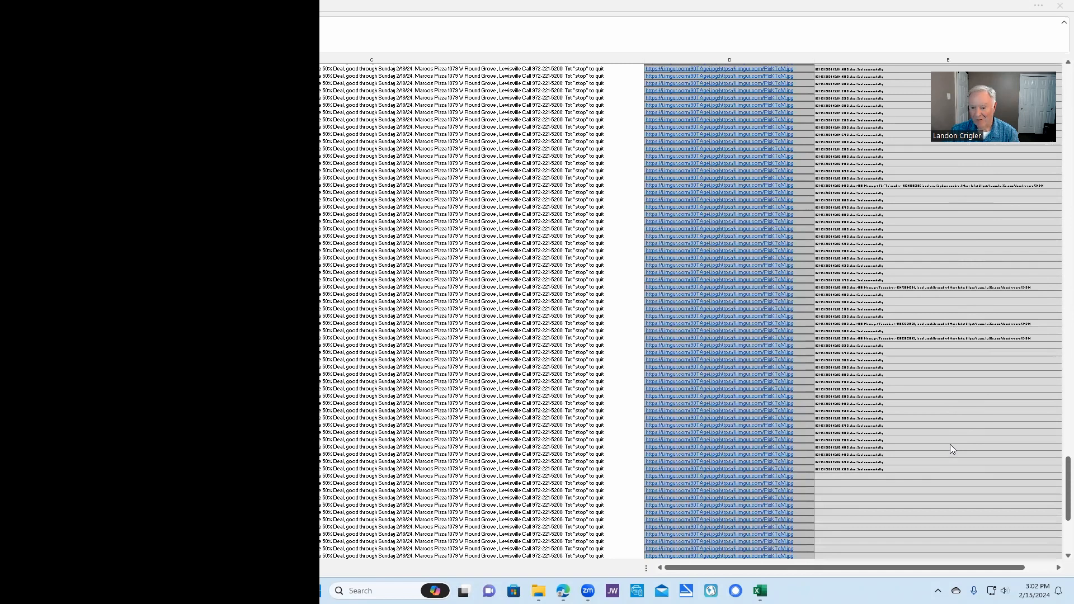
scroll(down, 3)
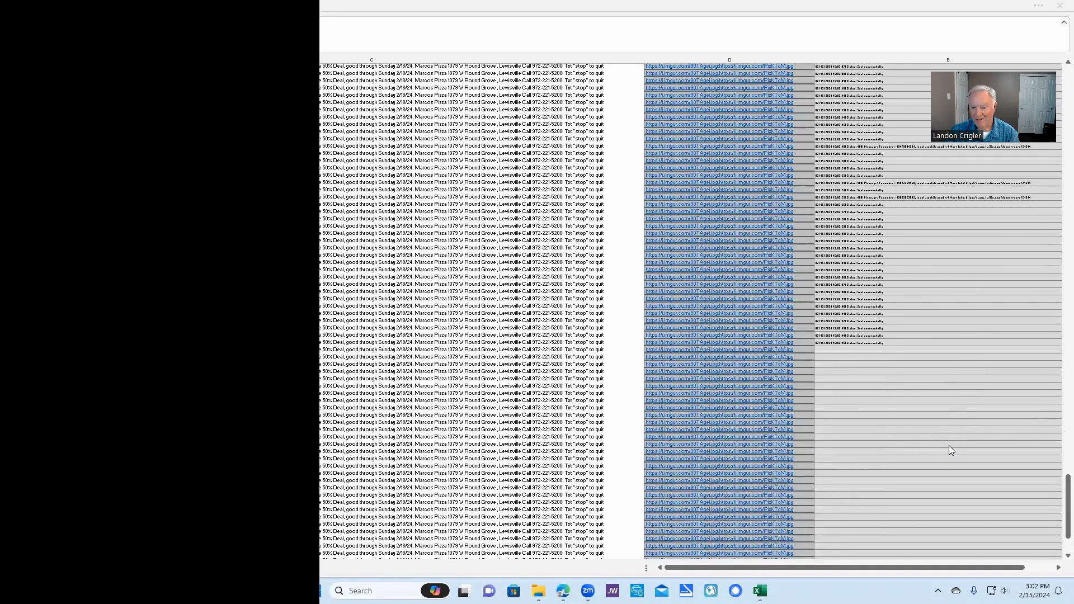
scroll(down, 3)
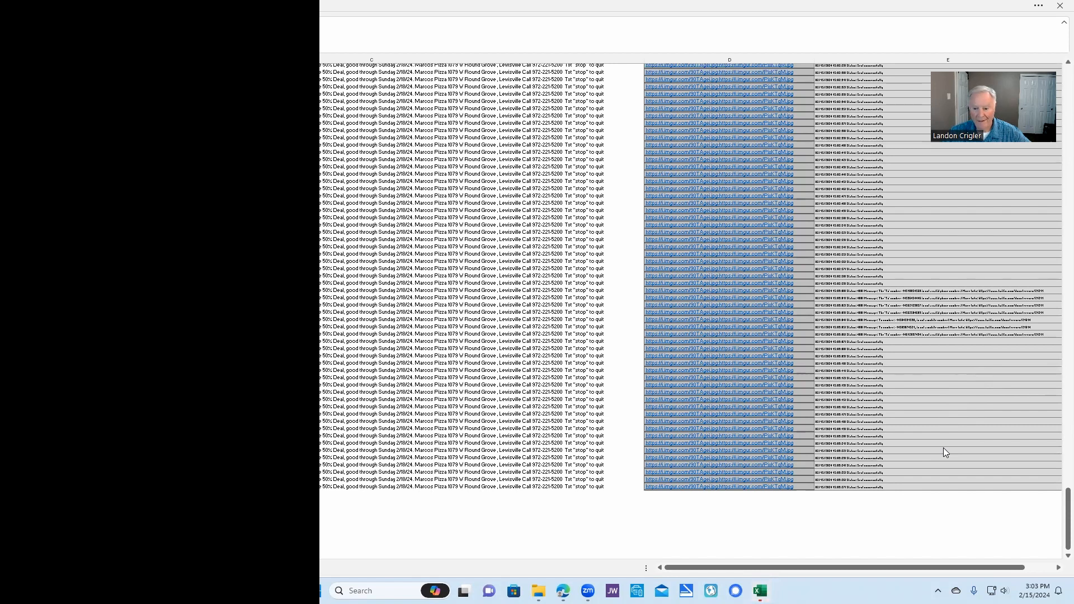
scroll(down, 3)
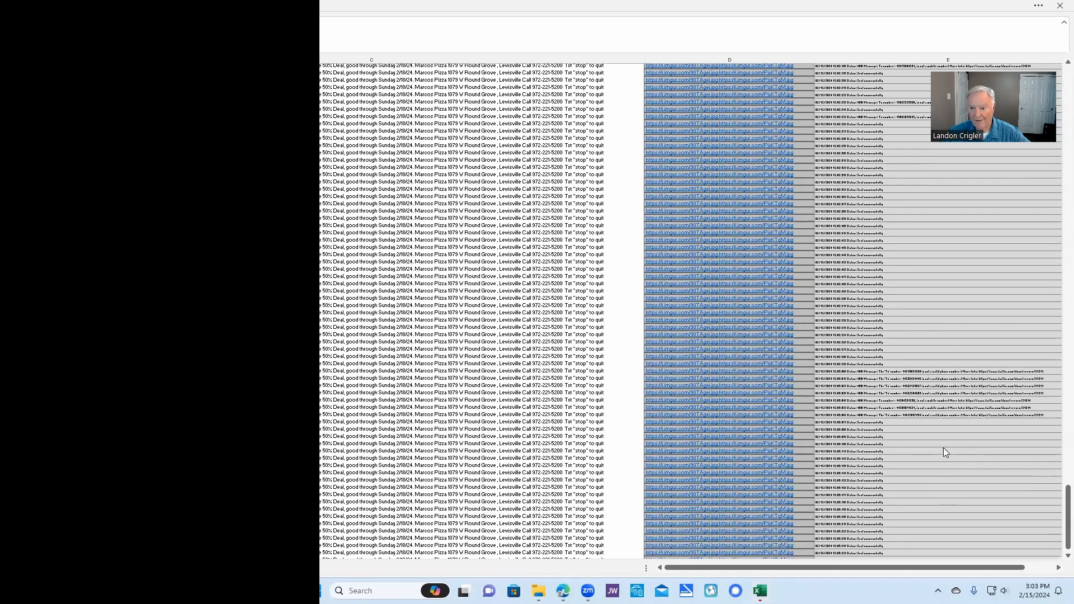
scroll(down, 3)
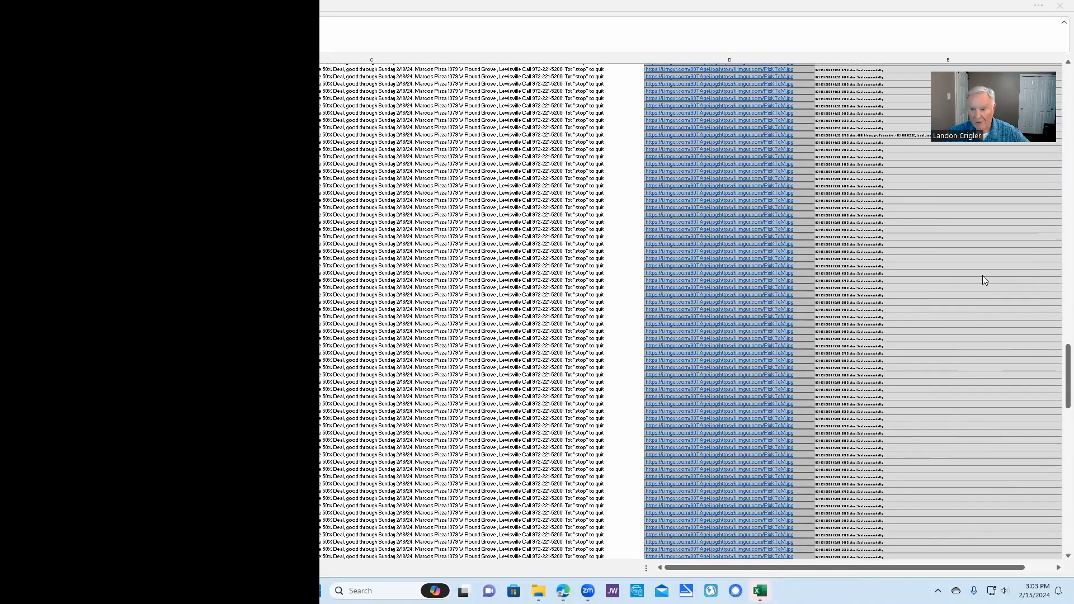
mouse_move(1050, 377)
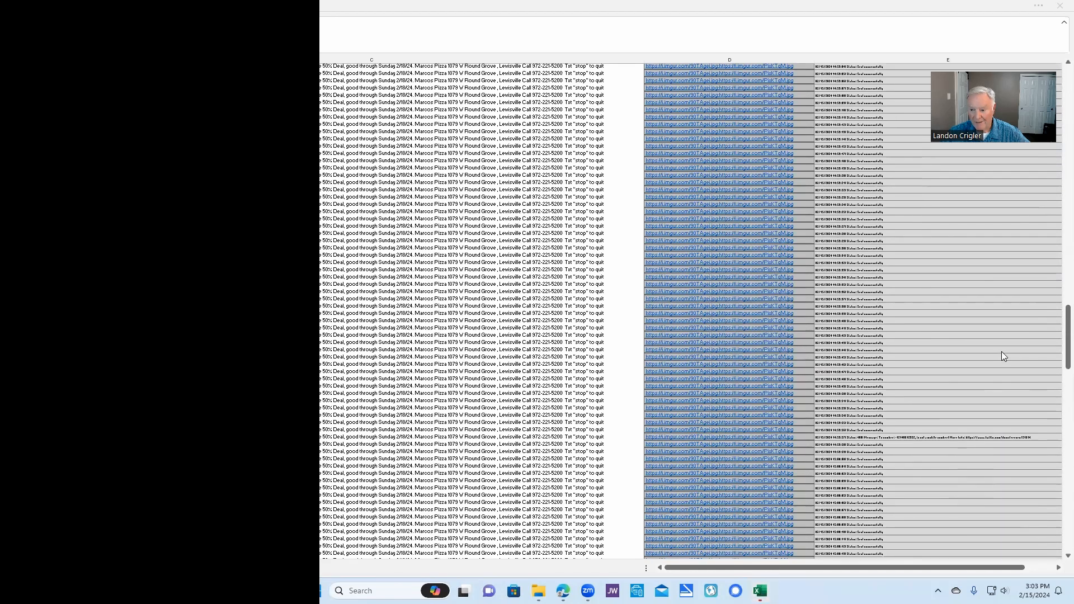
scroll(down, 3)
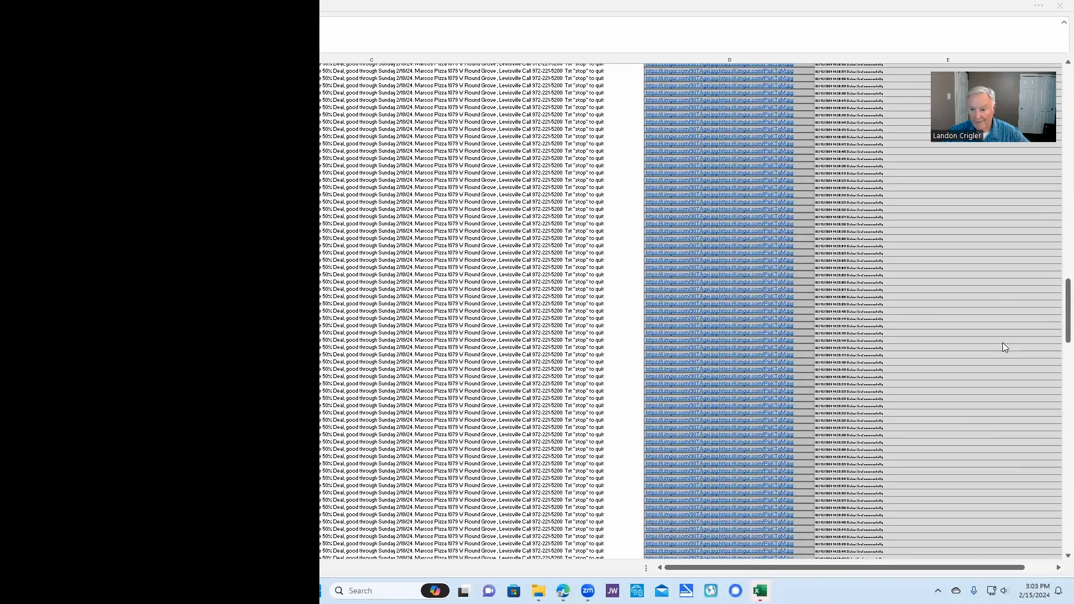
scroll(down, 3)
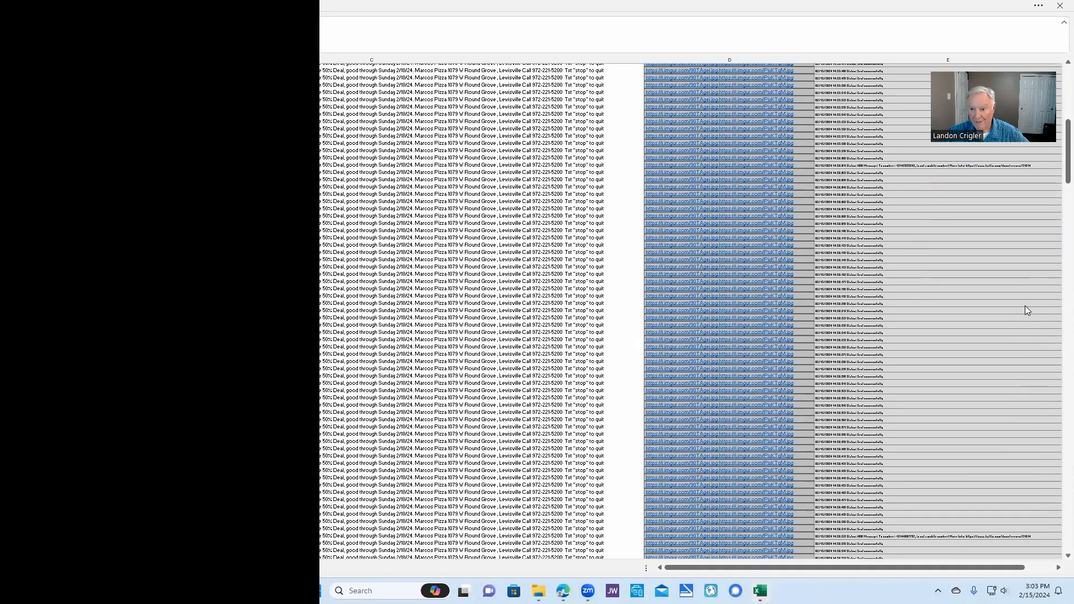
scroll(down, 3)
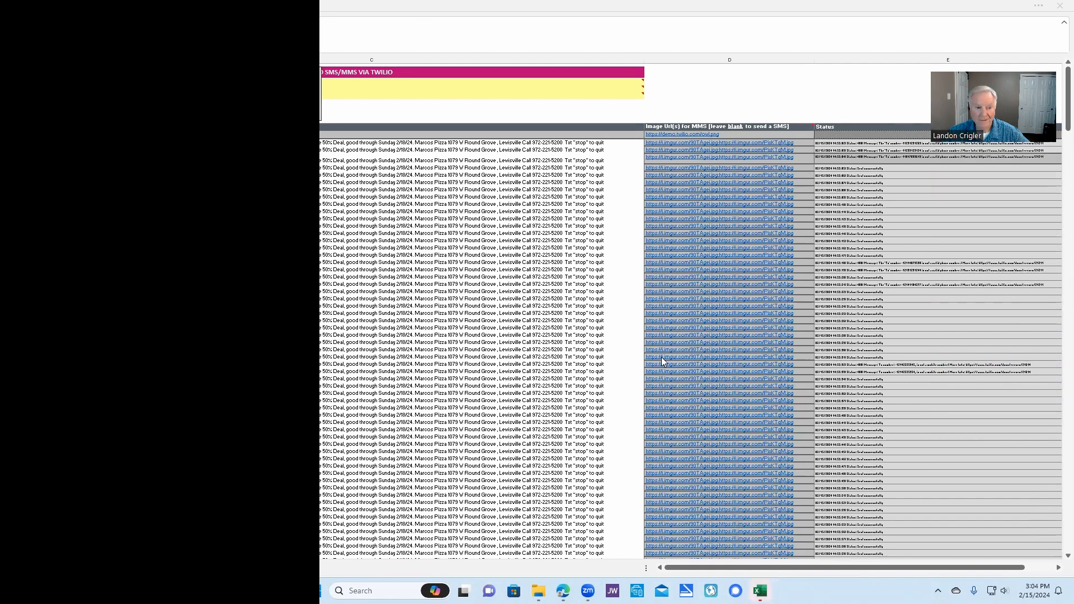
mouse_move(914, 274)
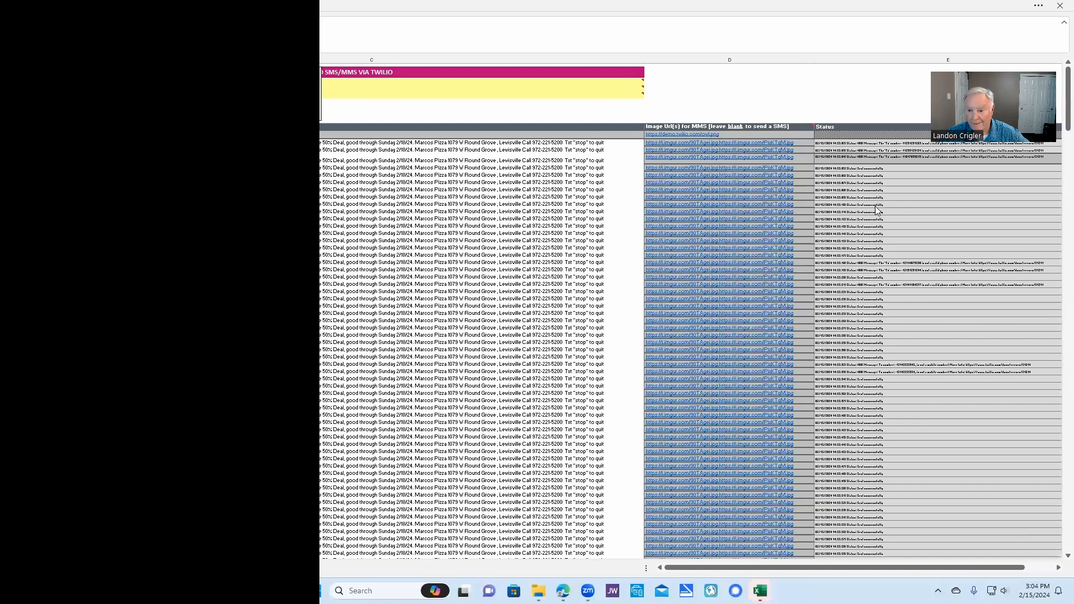
scroll(down, 3)
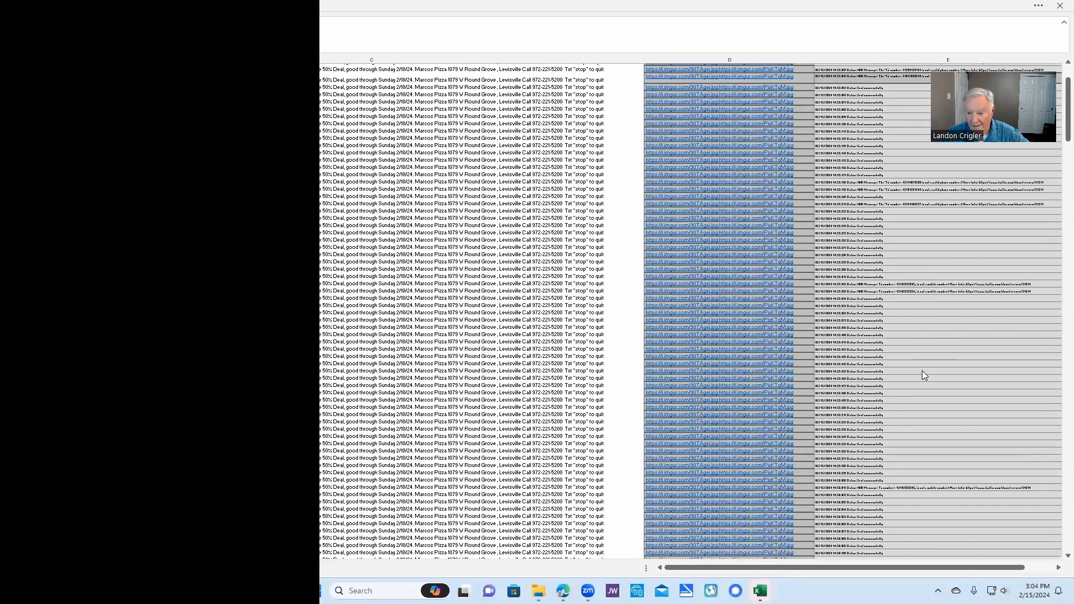
scroll(down, 3)
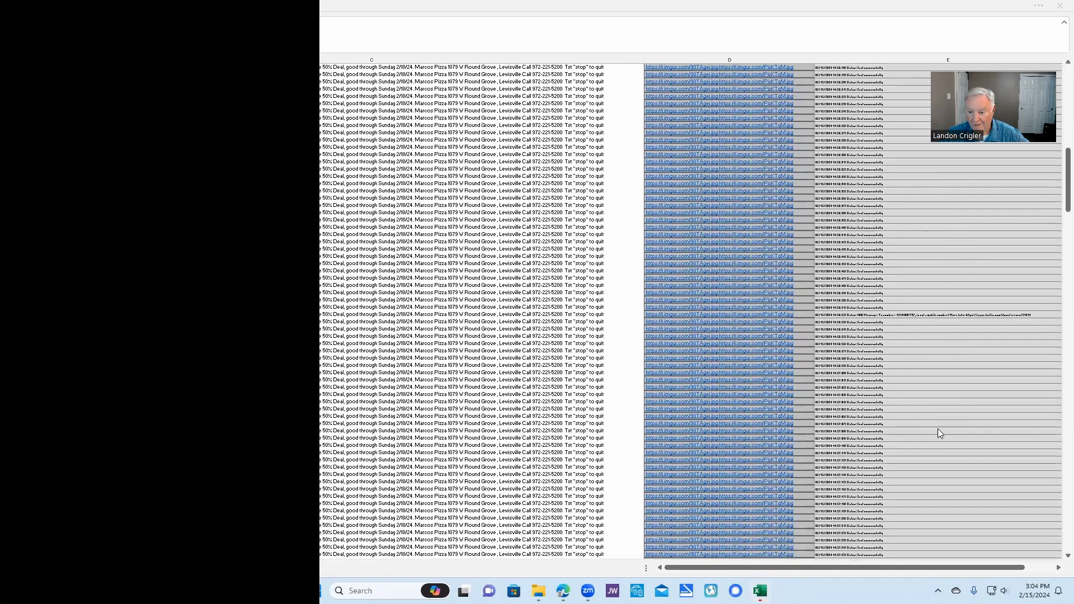
scroll(down, 3)
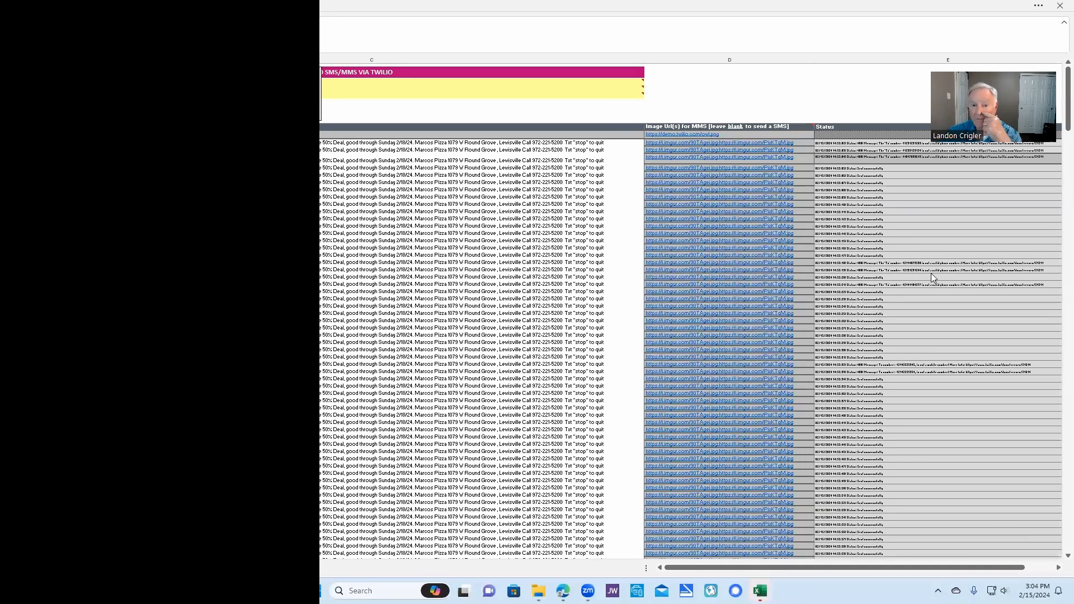
scroll(down, 3)
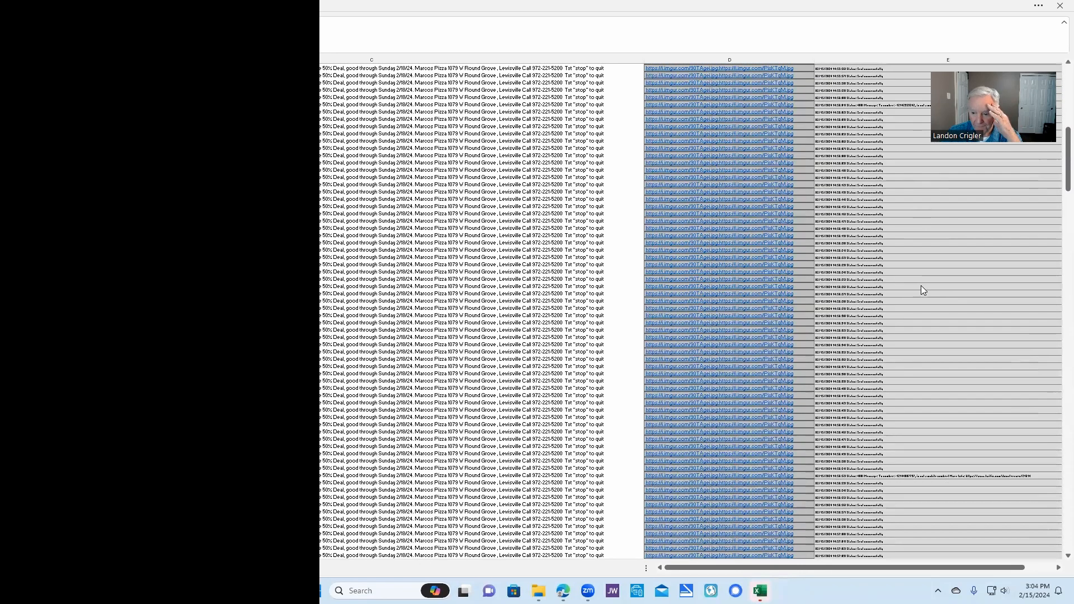
scroll(down, 3)
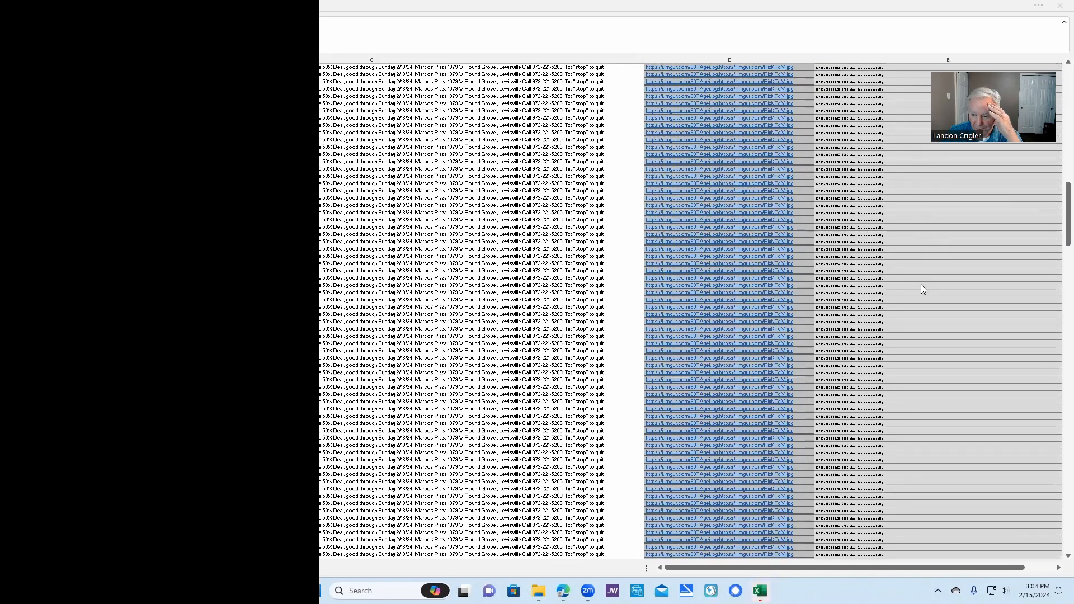
scroll(down, 3)
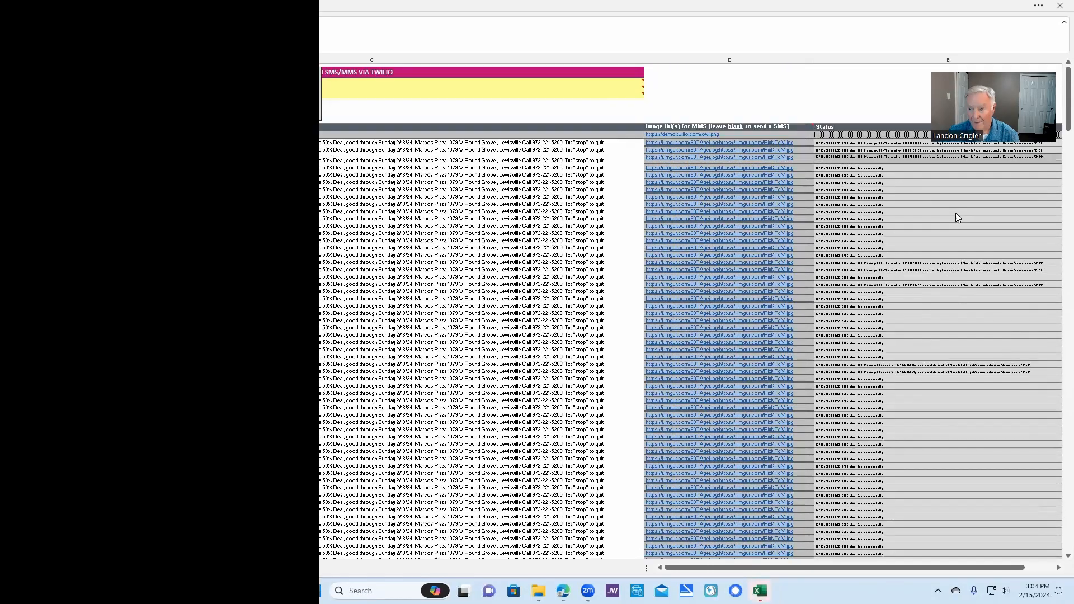
mouse_move(926, 228)
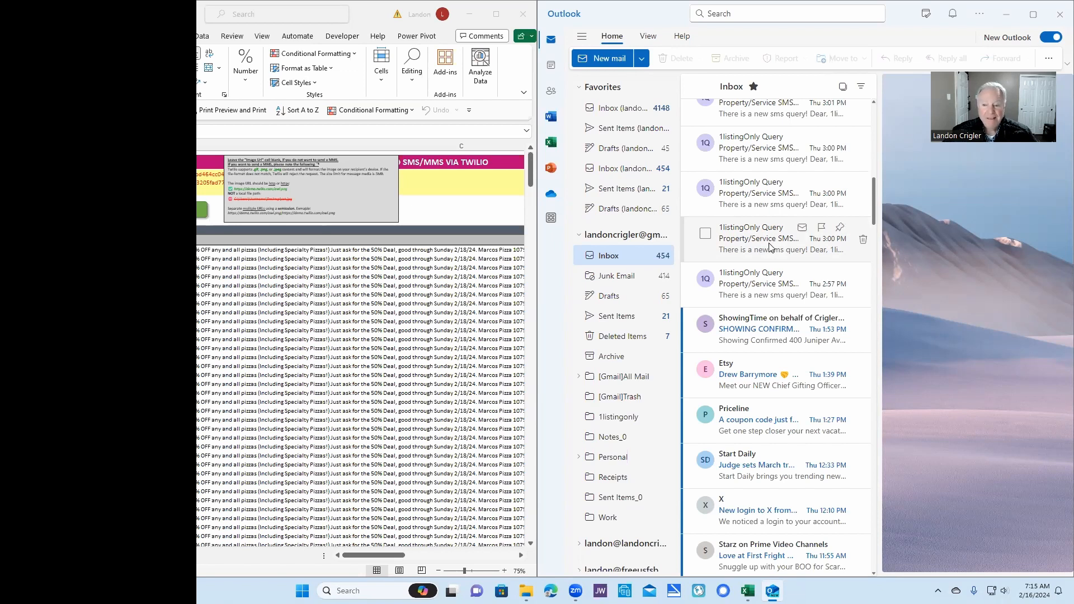
mouse_move(759, 270)
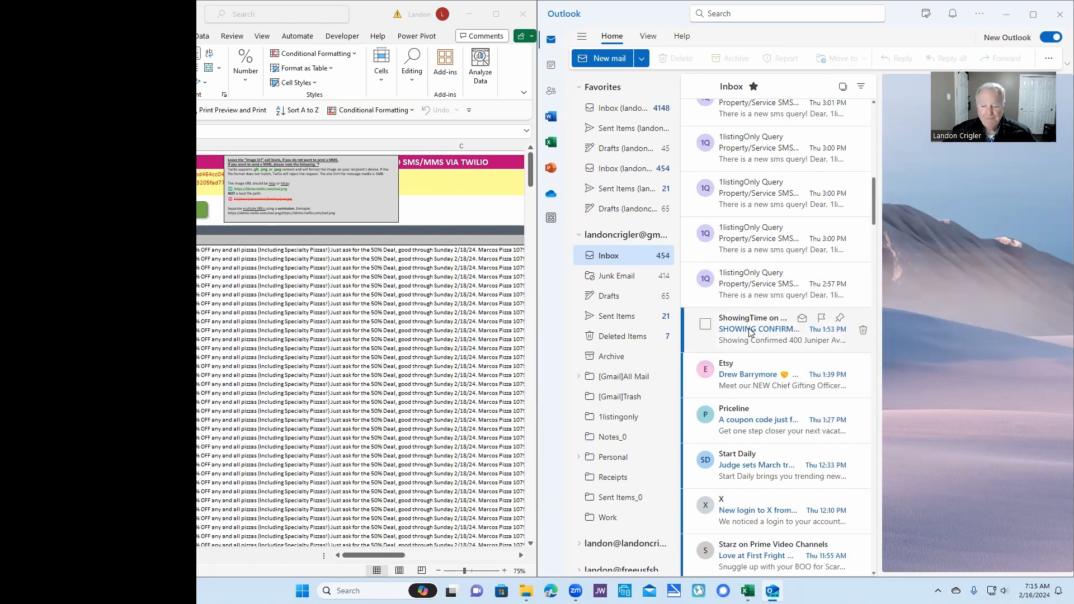
click(753, 329)
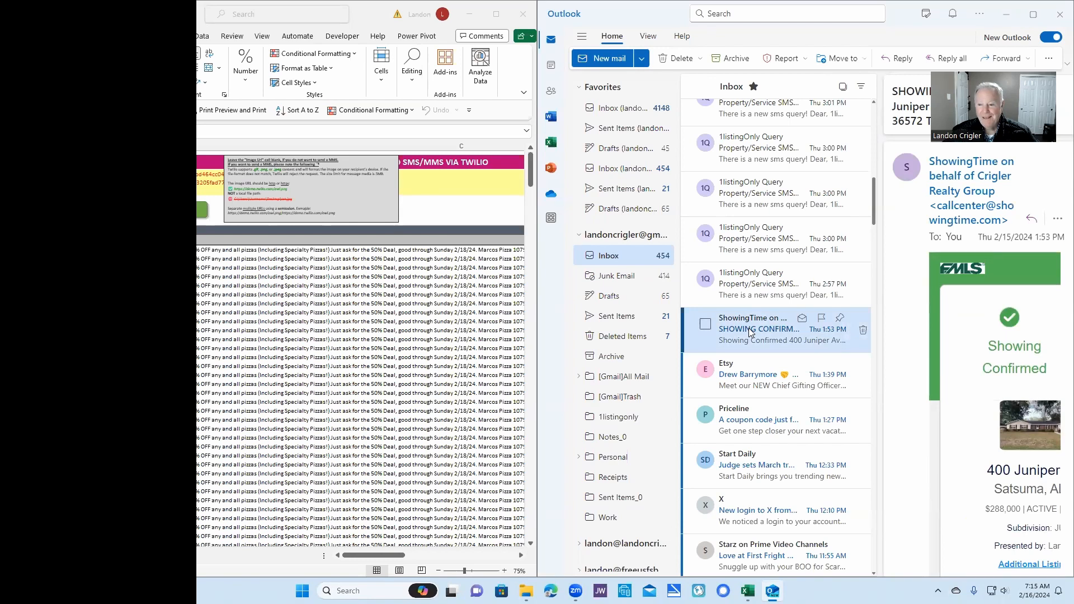
click(759, 284)
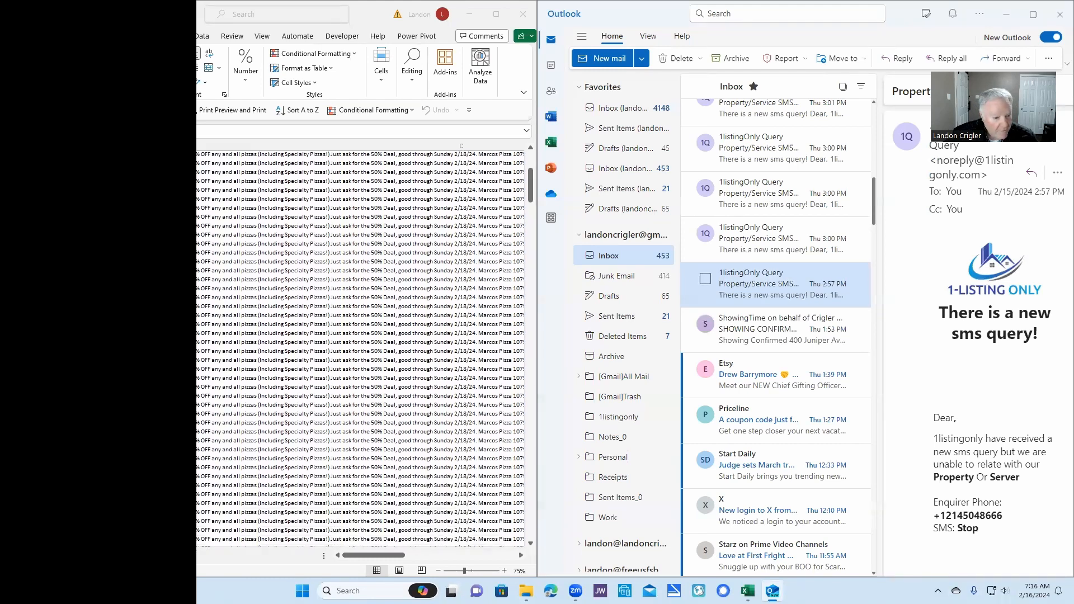
- Scroll the Twilio sheet to locate the customer row whose number replied STOP for deletion
scroll(down, 3)
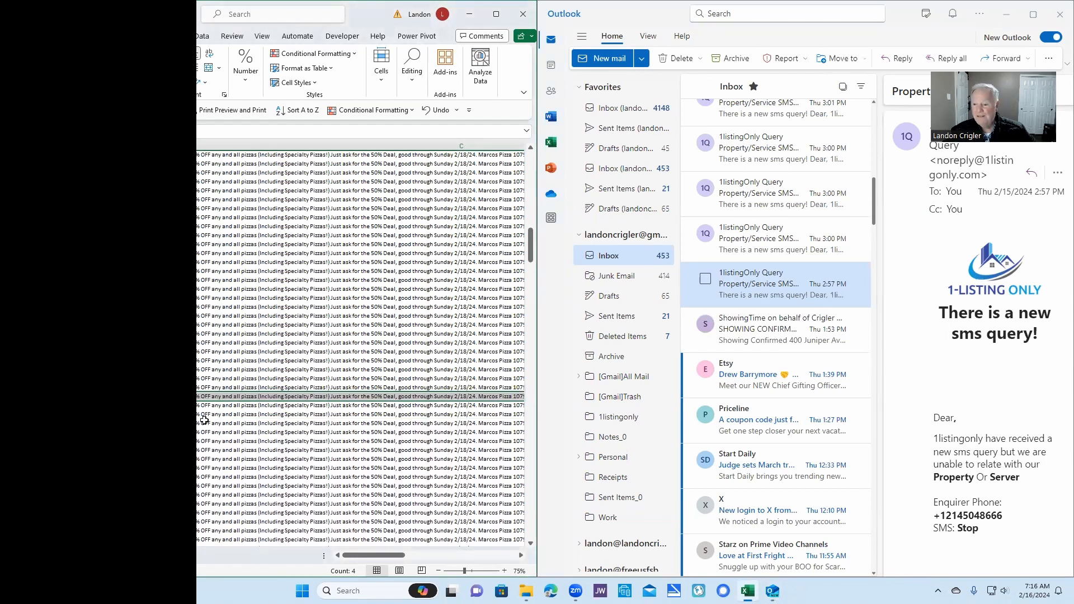
mouse_move(865, 286)
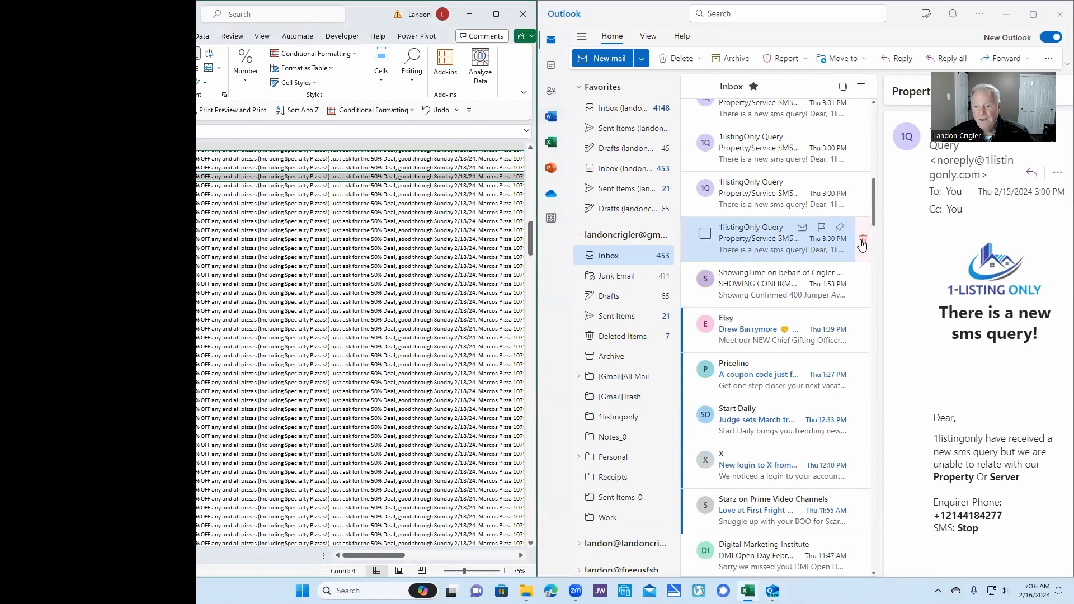
click(863, 242)
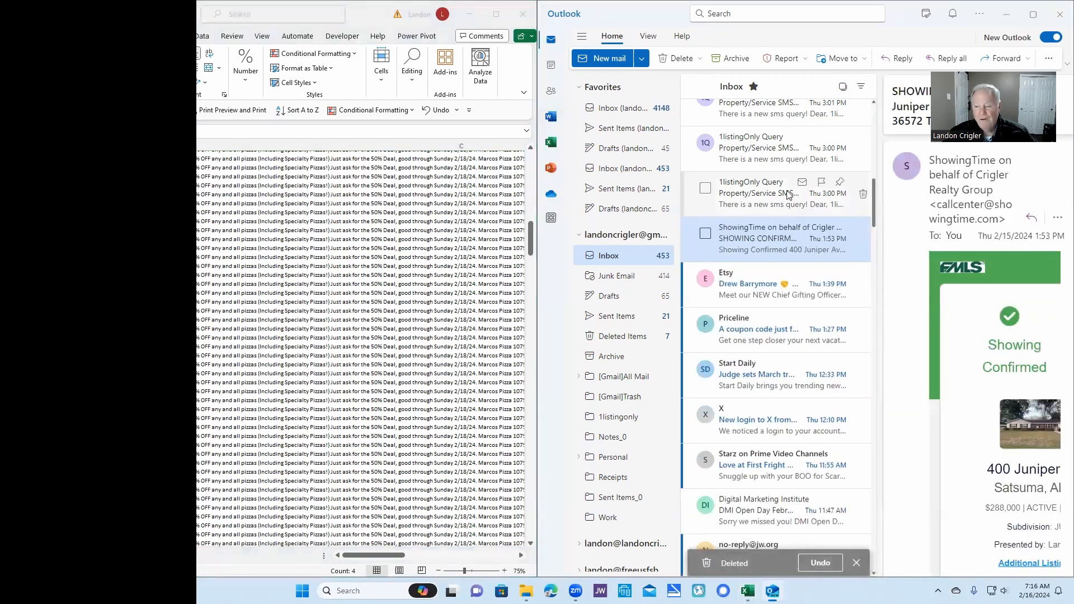
click(758, 193)
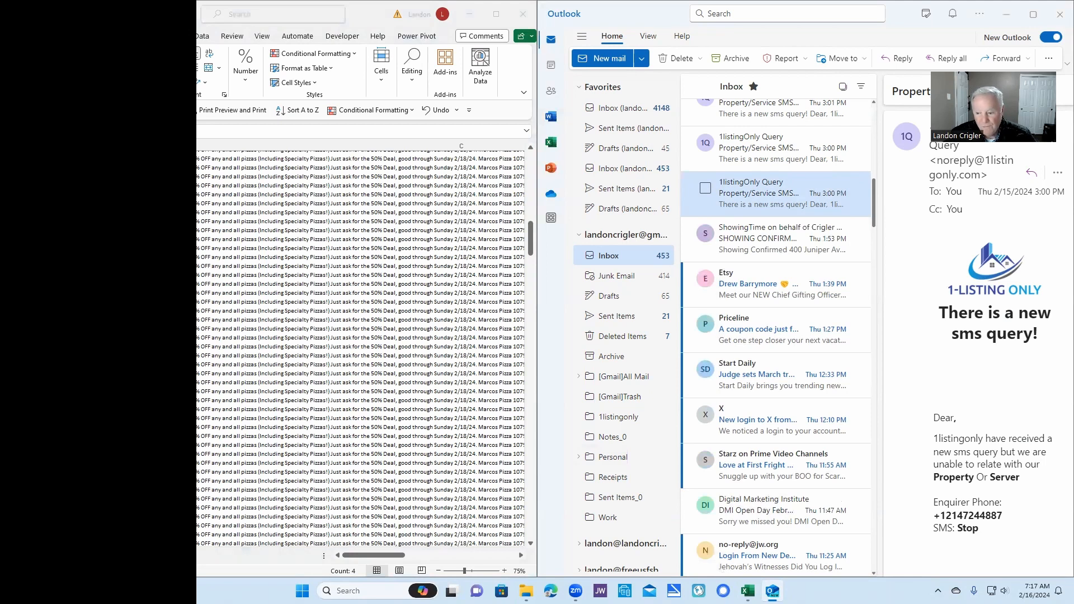
mouse_move(615, 405)
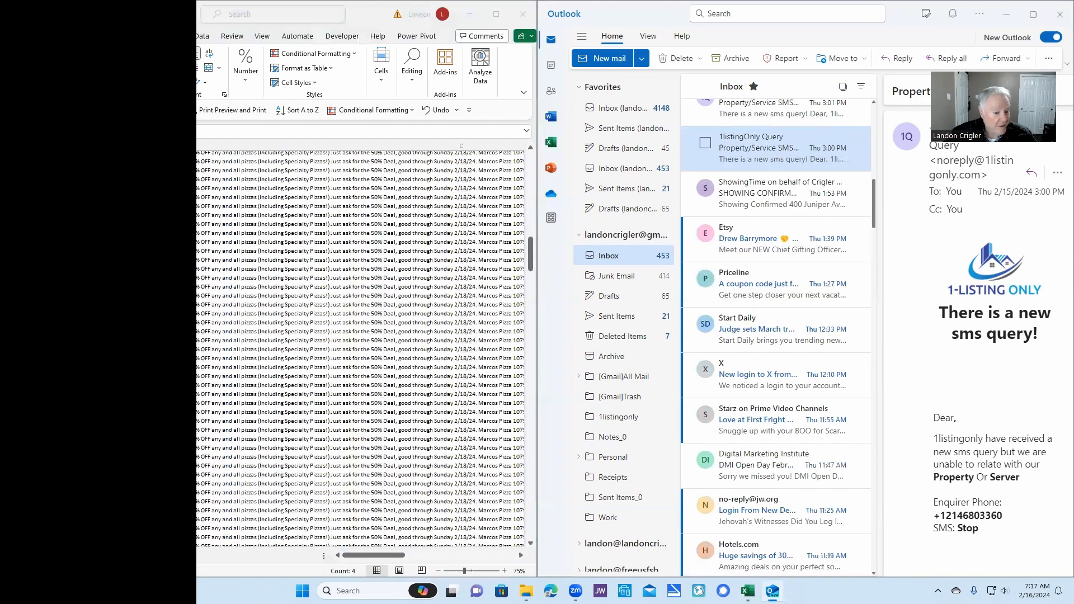
scroll(right, 3)
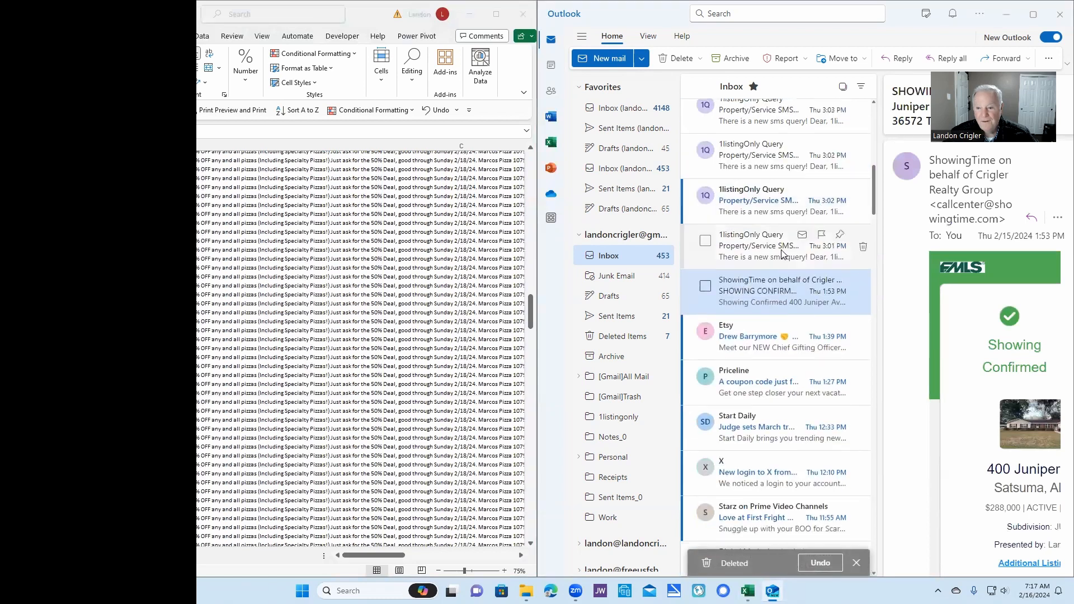
click(759, 246)
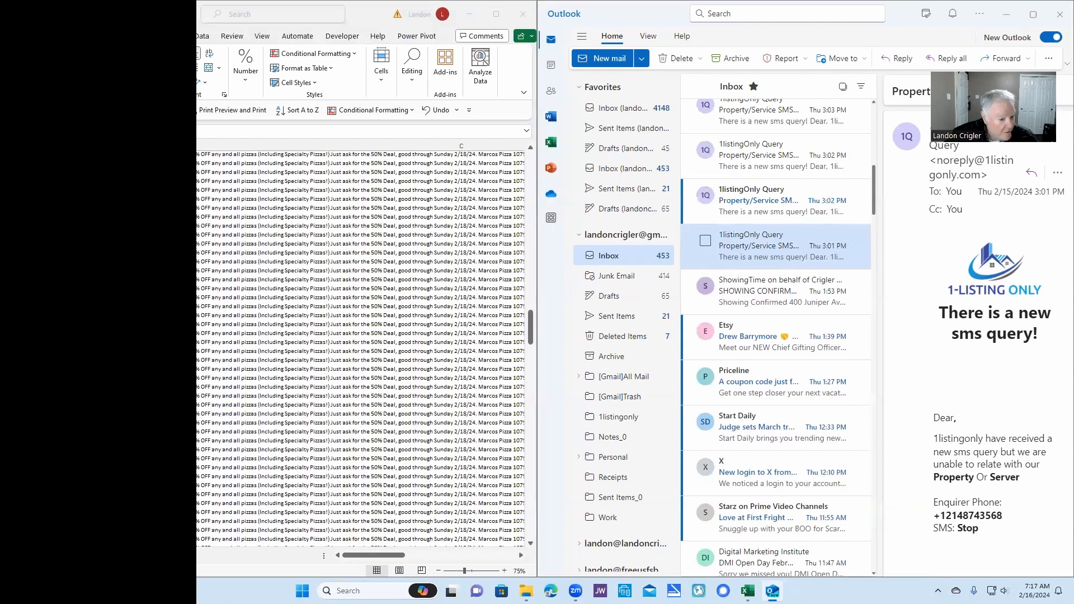
scroll(down, 3)
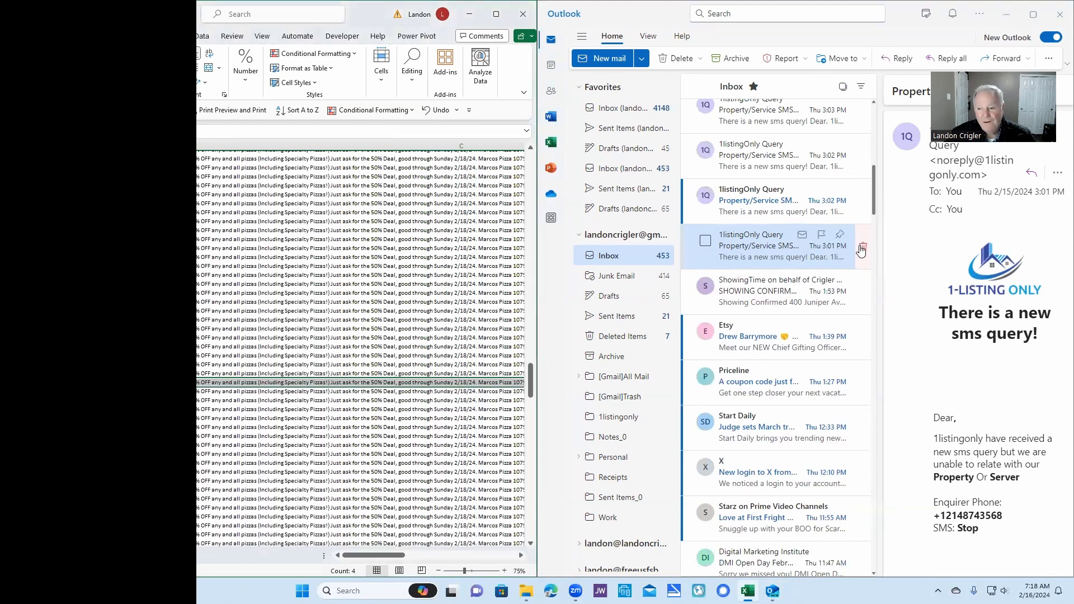
- Delete the handled 3:01, 3:02 and 3:30 PM STOP replies and bring up the 5:01 PM STOP reply query
click(862, 249)
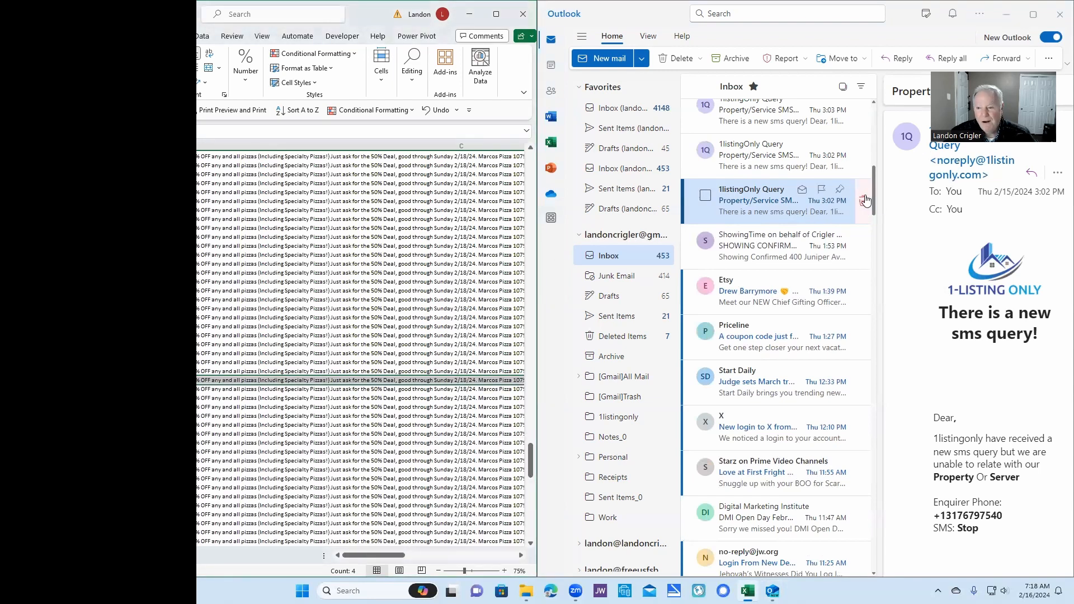
click(864, 157)
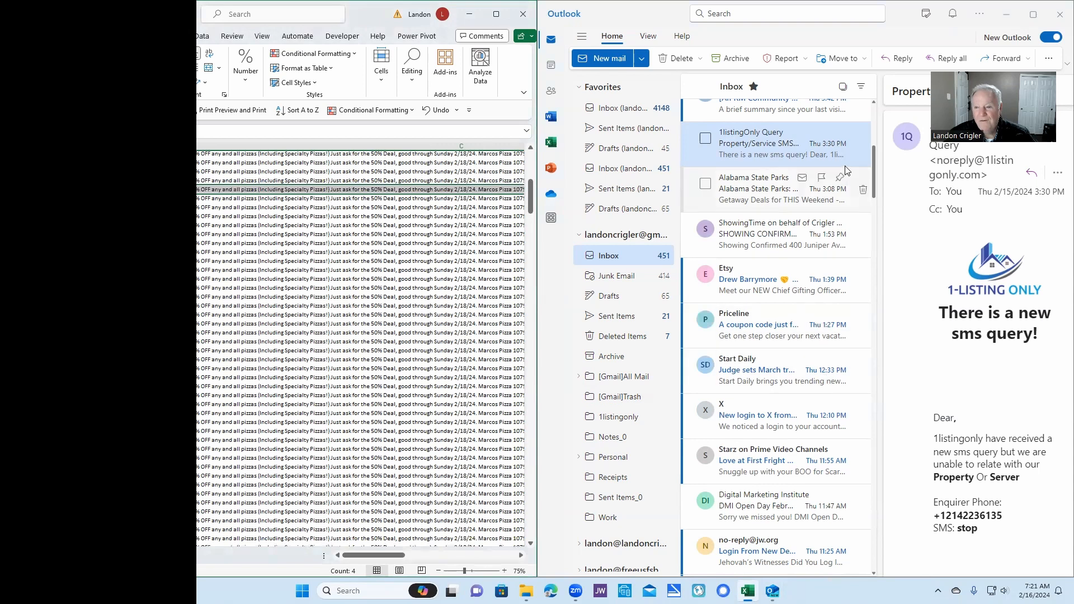
click(768, 188)
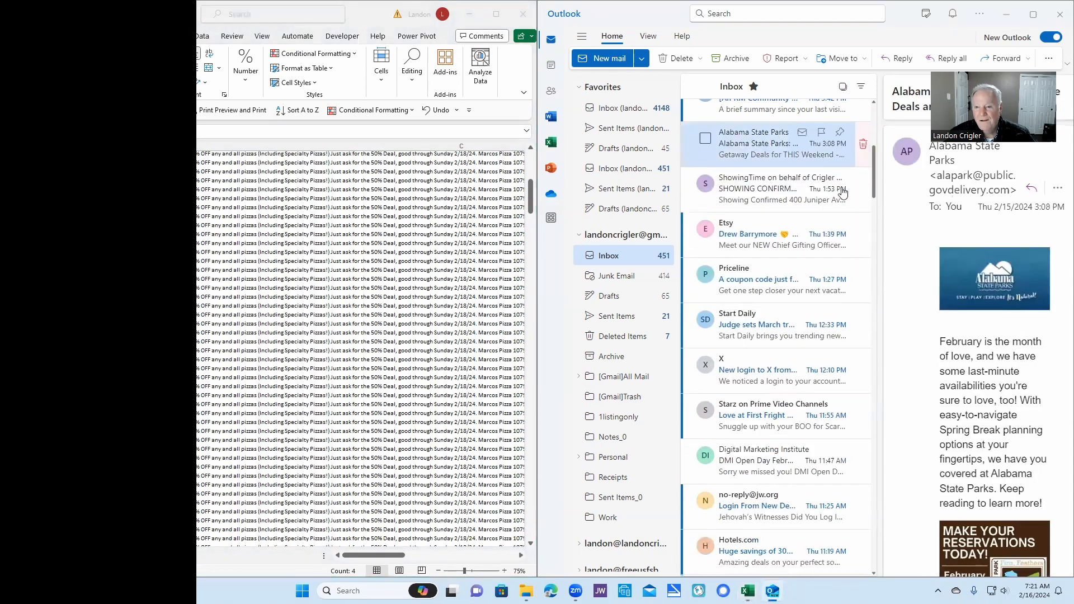
click(863, 144)
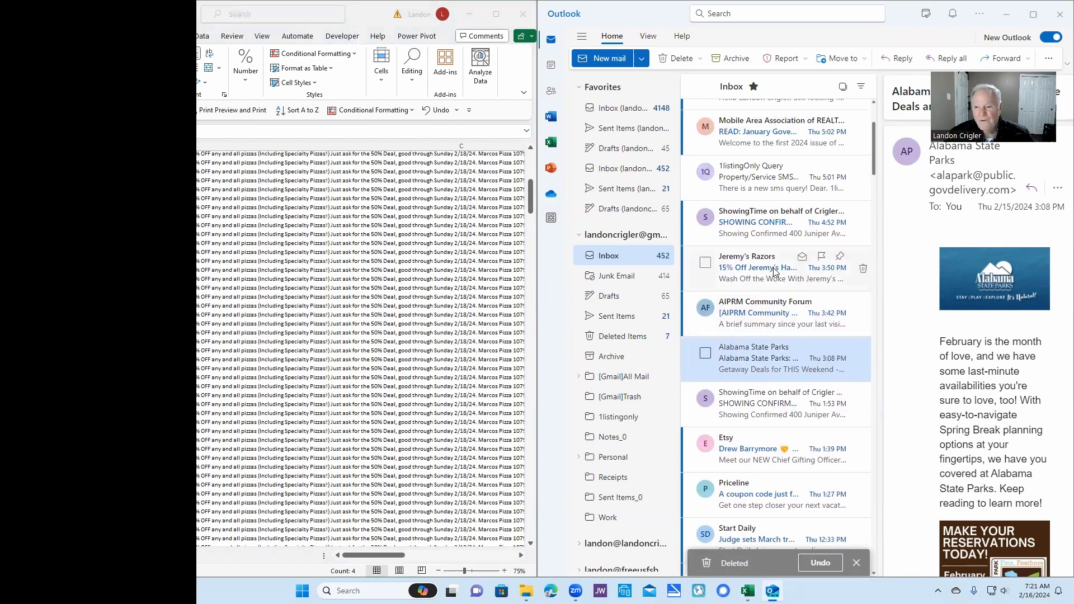
click(775, 222)
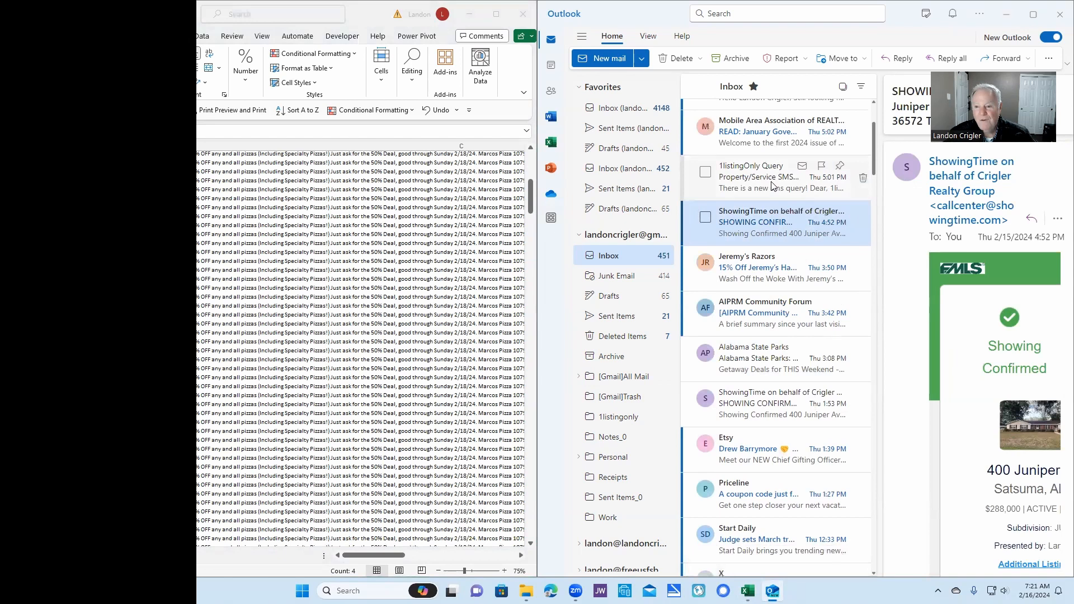
click(775, 177)
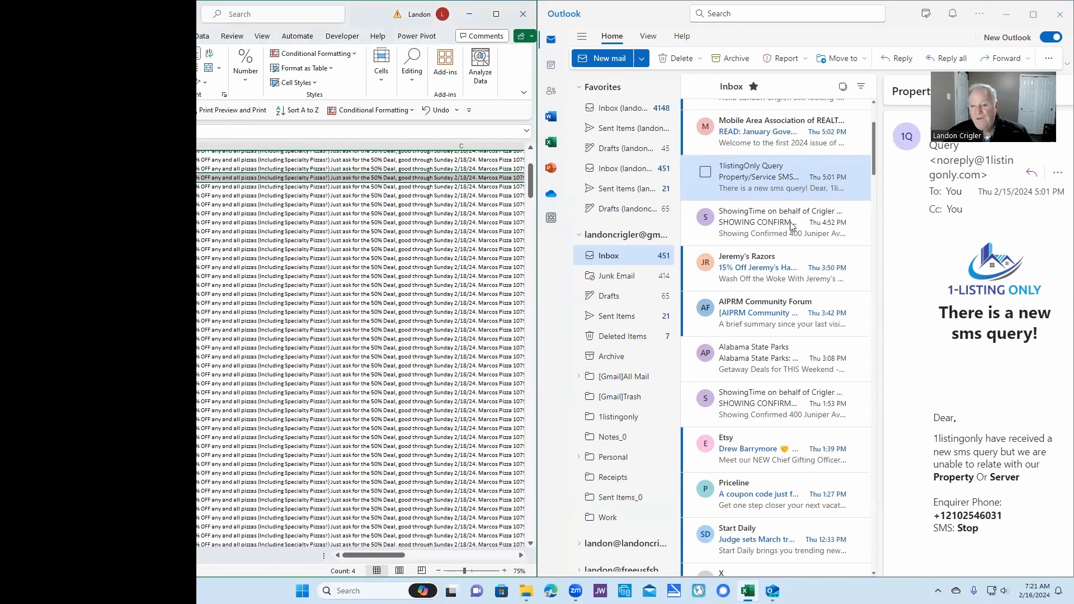
click(781, 177)
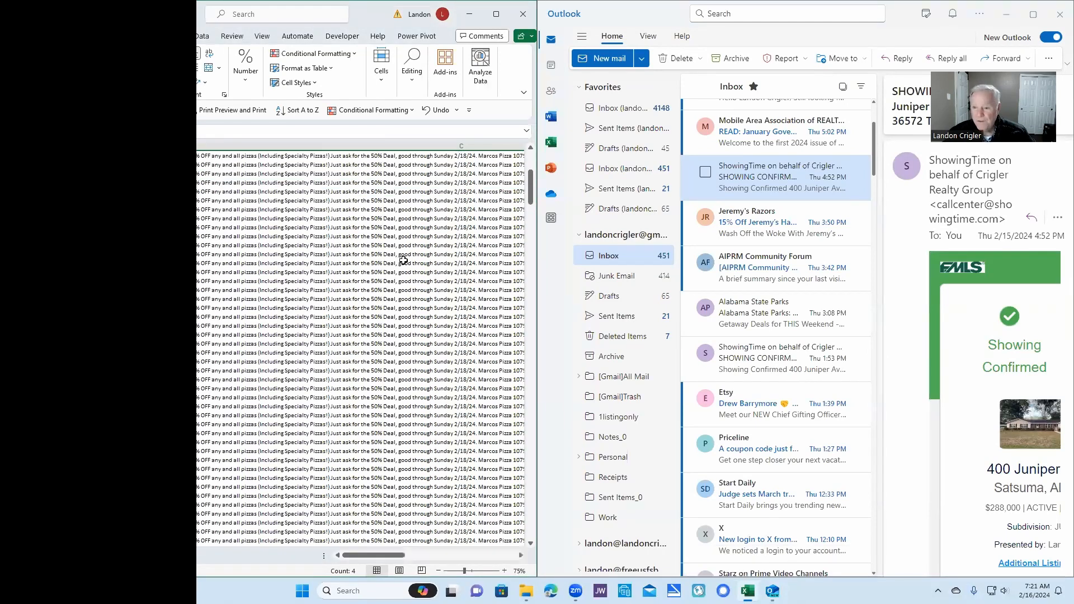
mouse_move(782, 314)
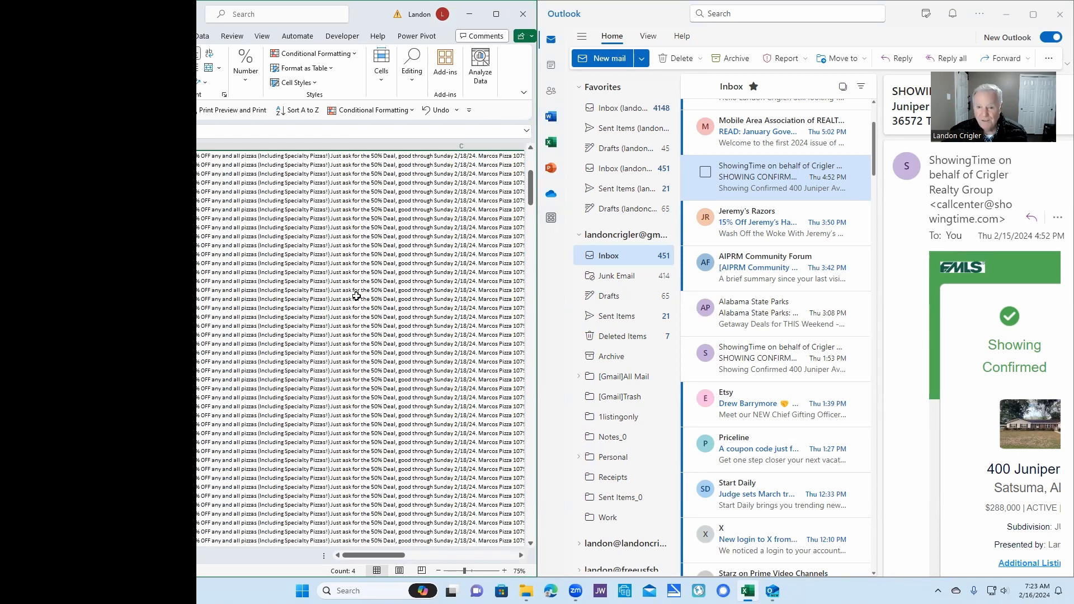
mouse_move(429, 325)
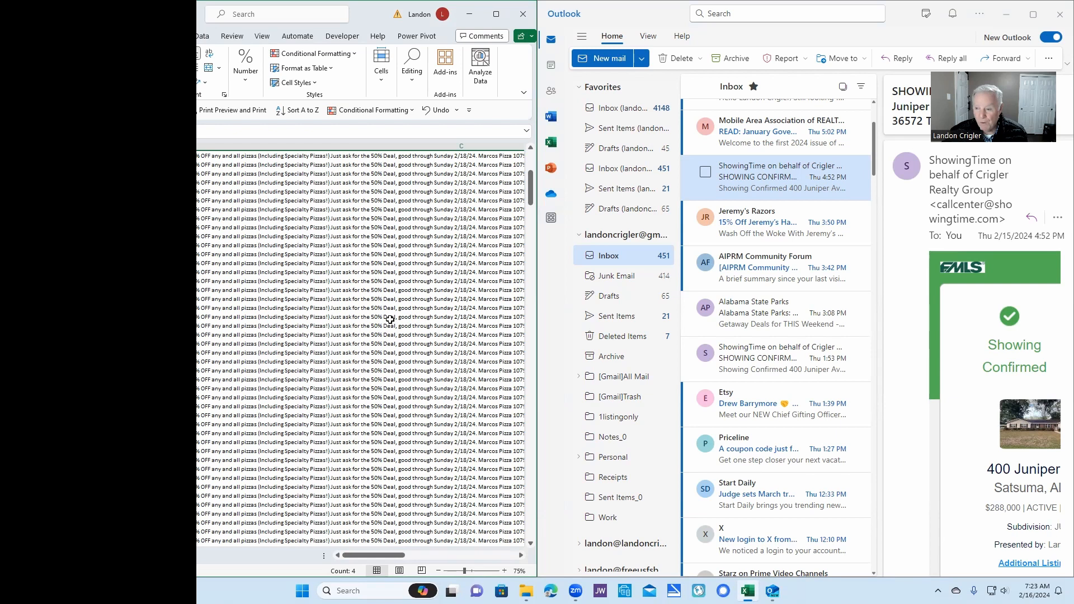
mouse_move(528, 336)
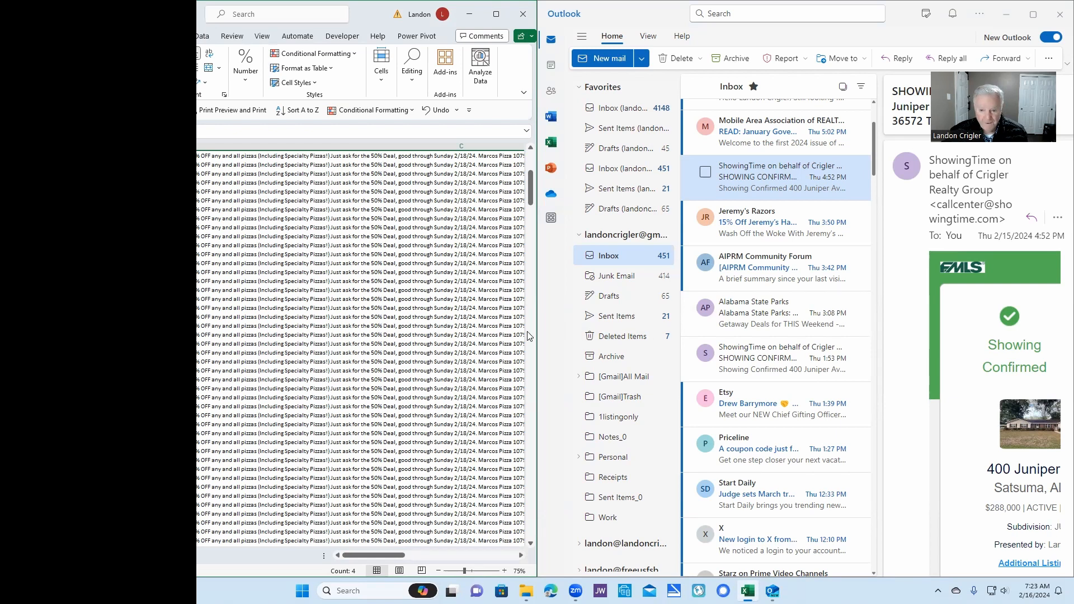
mouse_move(781, 313)
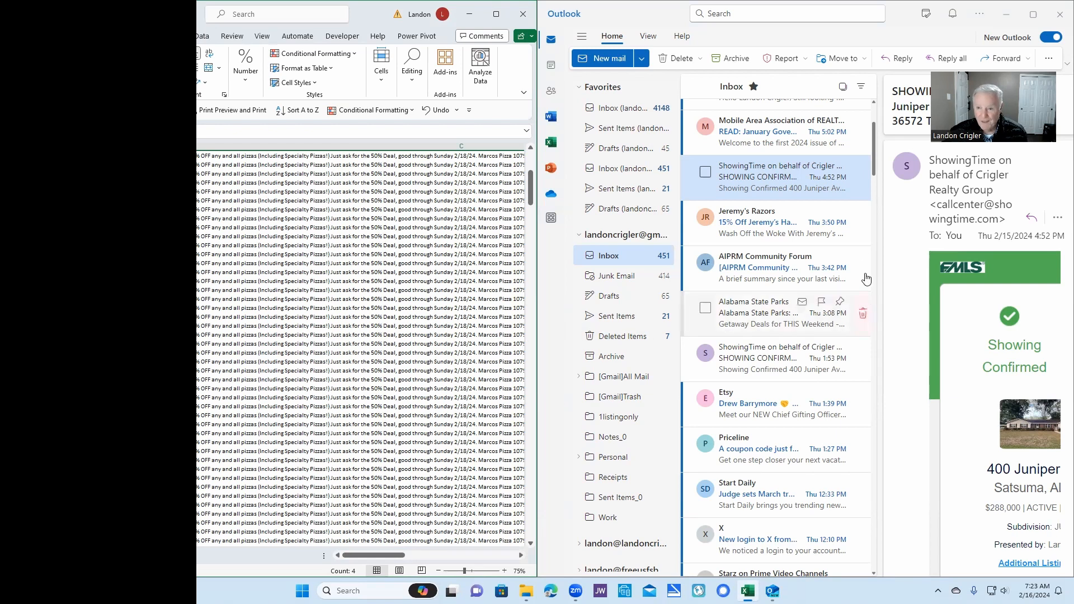